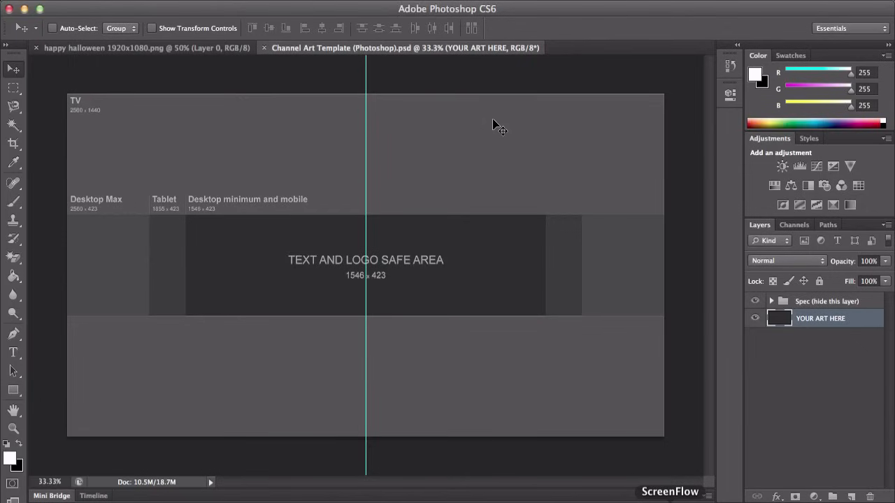
pyautogui.moveTo(171, 77)
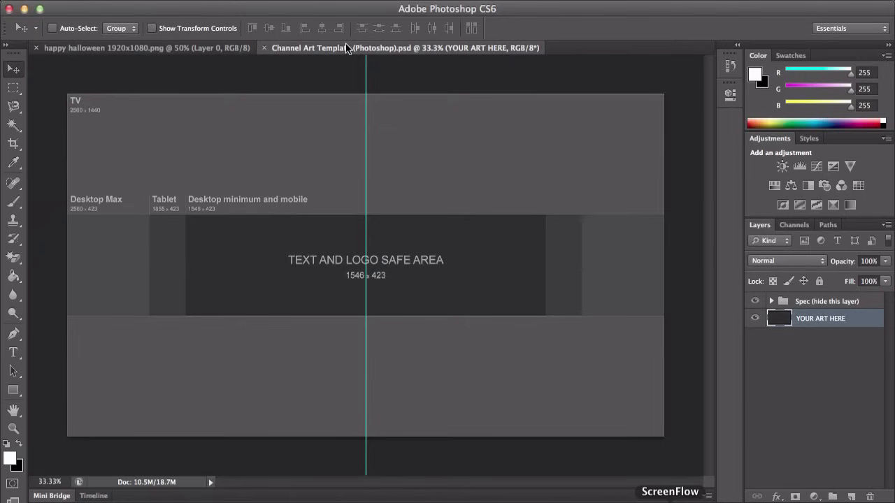
pyautogui.moveTo(381, 138)
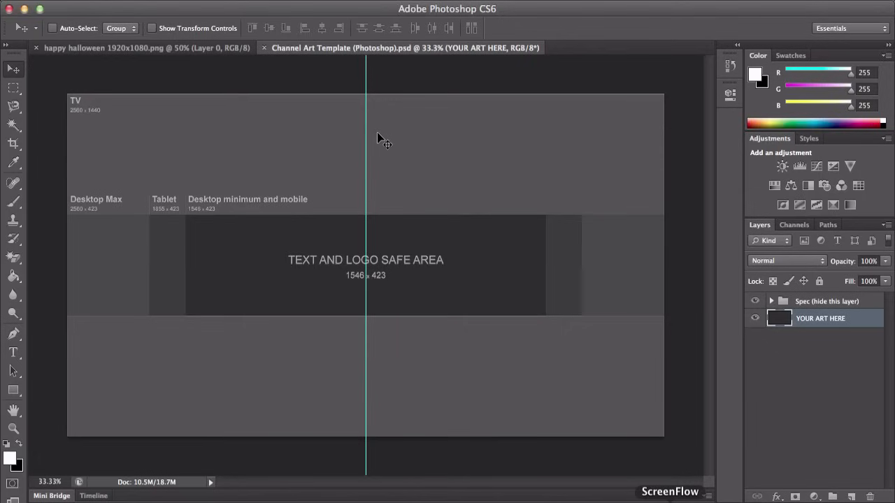
pyautogui.moveTo(387, 64)
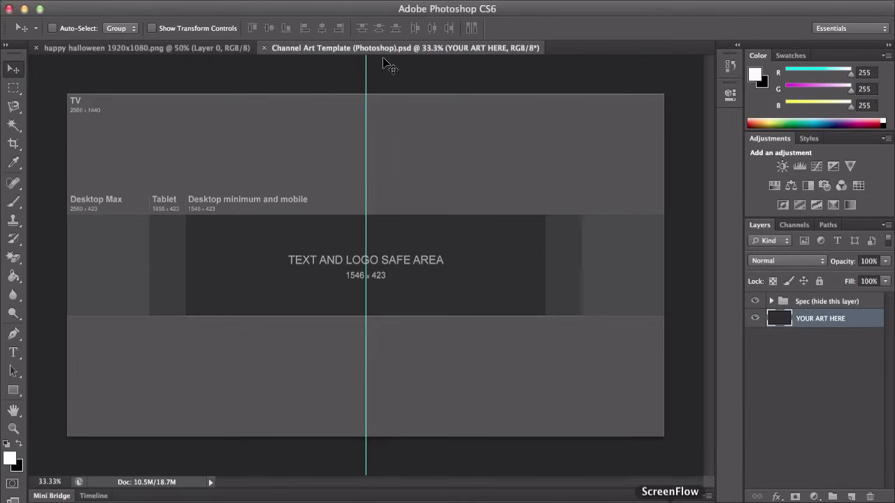
pyautogui.moveTo(211, 111)
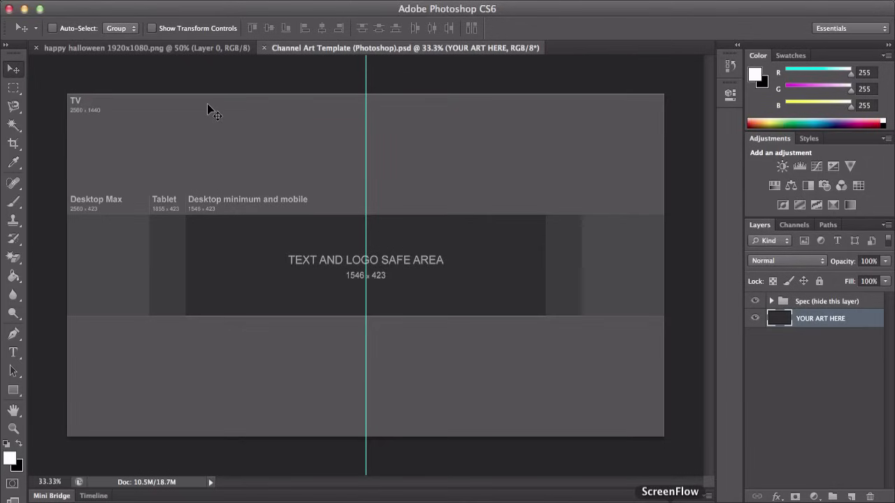
pyautogui.moveTo(383, 205)
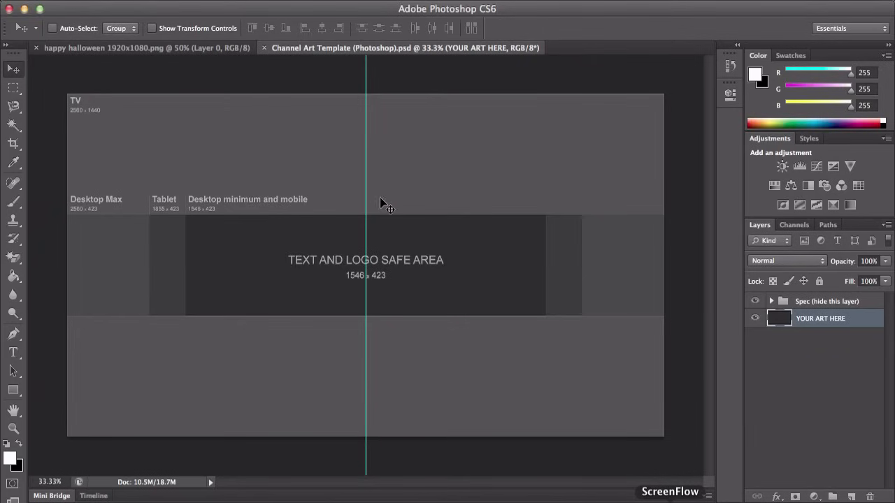
pyautogui.moveTo(183, 231)
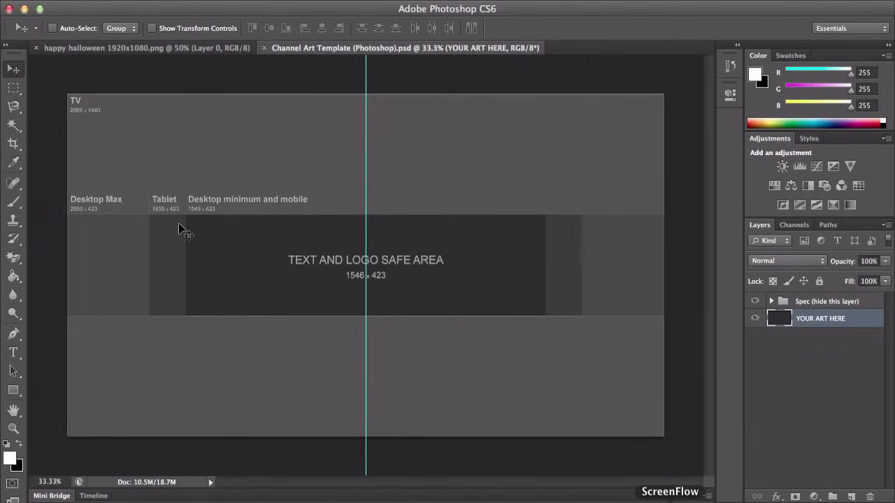
pyautogui.moveTo(277, 429)
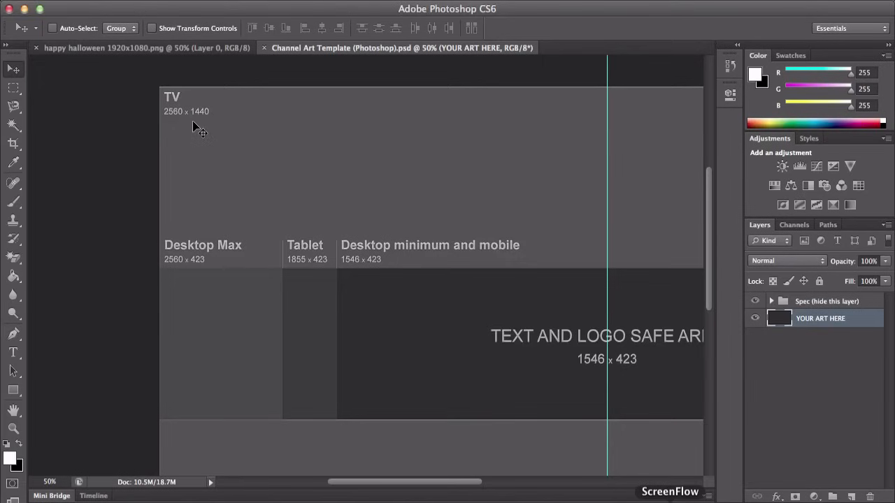
pyautogui.moveTo(242, 131)
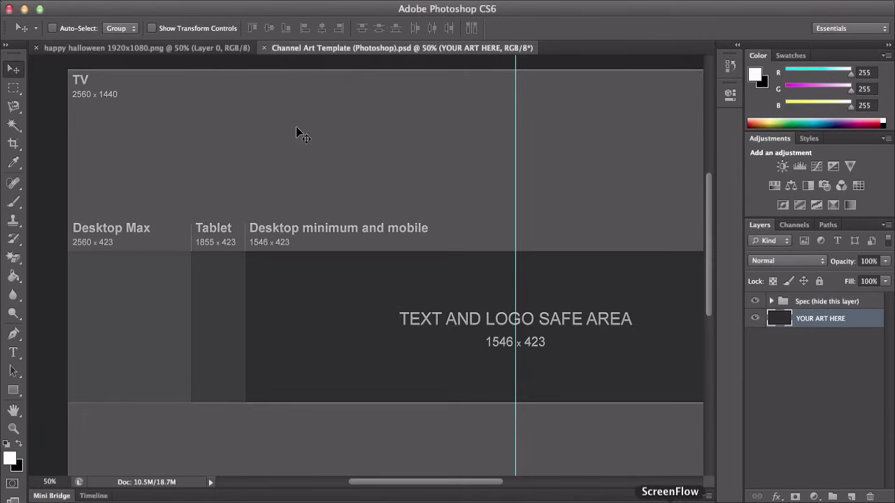
pyautogui.moveTo(127, 265)
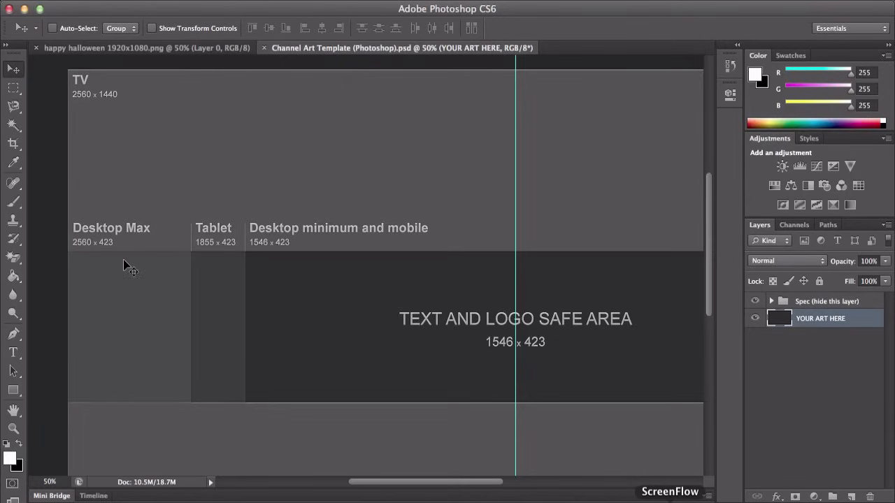
pyautogui.moveTo(117, 254)
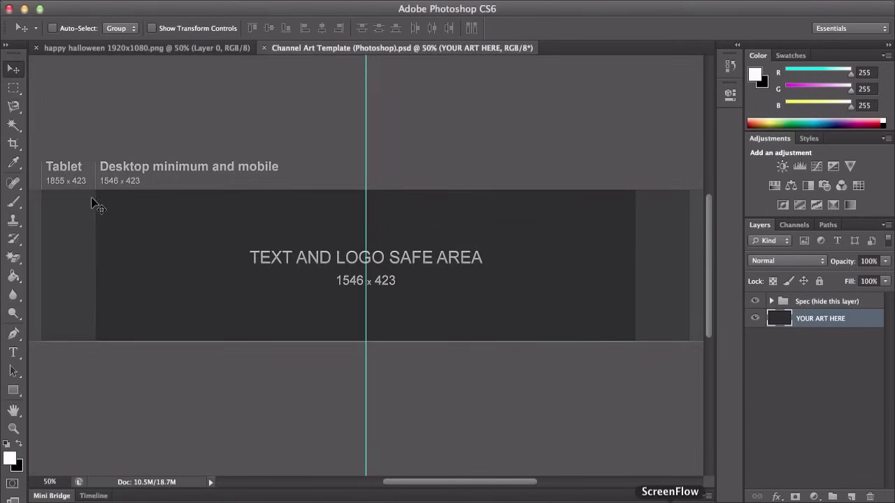
pyautogui.moveTo(70, 196)
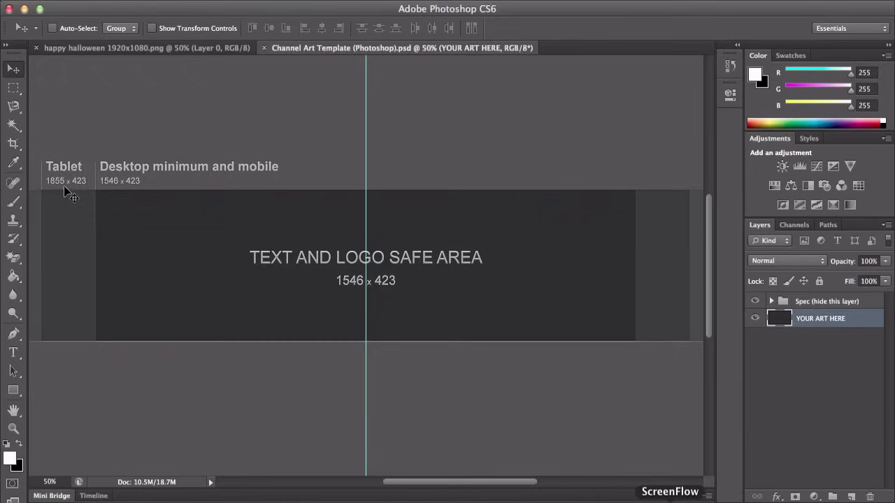
pyautogui.moveTo(80, 197)
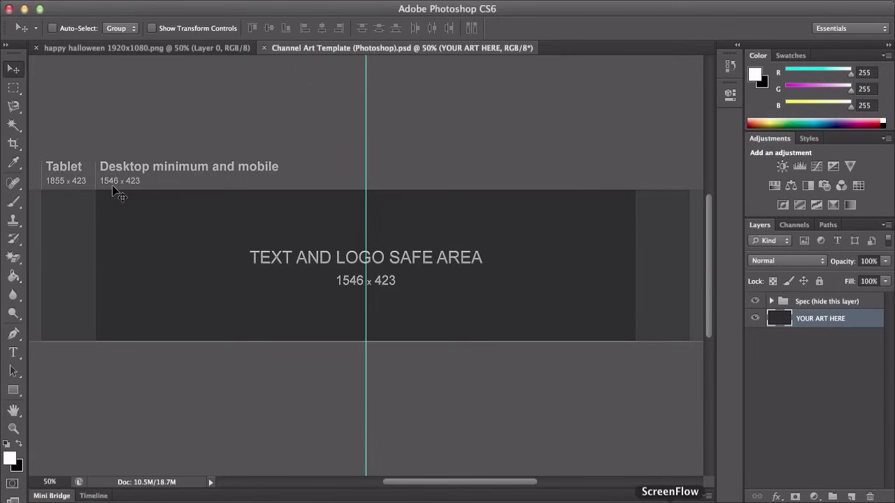
pyautogui.moveTo(224, 231)
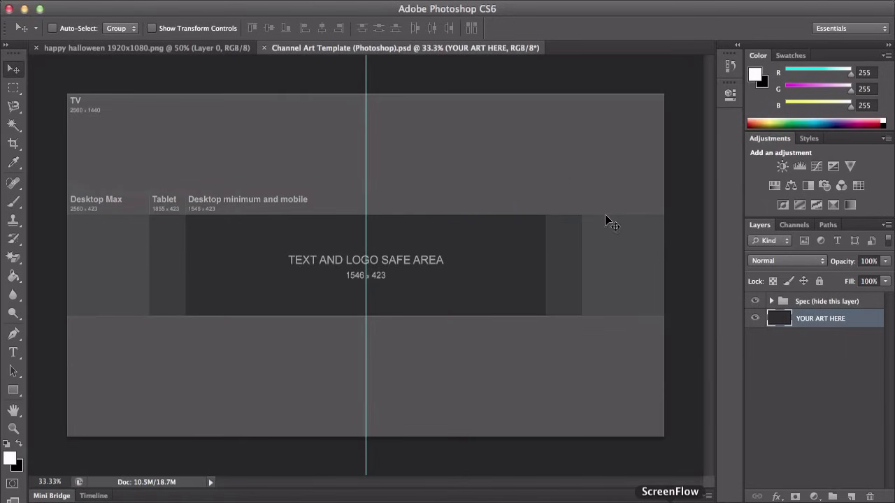
pyautogui.moveTo(97, 209)
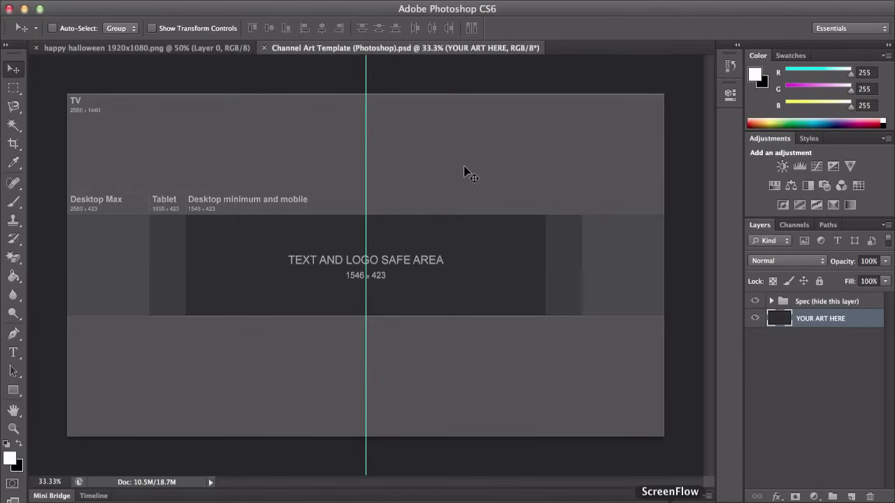
pyautogui.moveTo(648, 411)
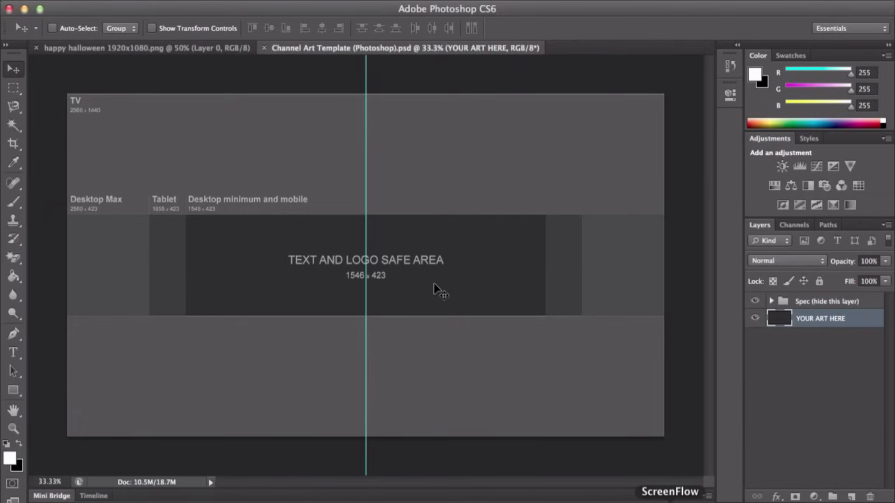
pyautogui.moveTo(388, 248)
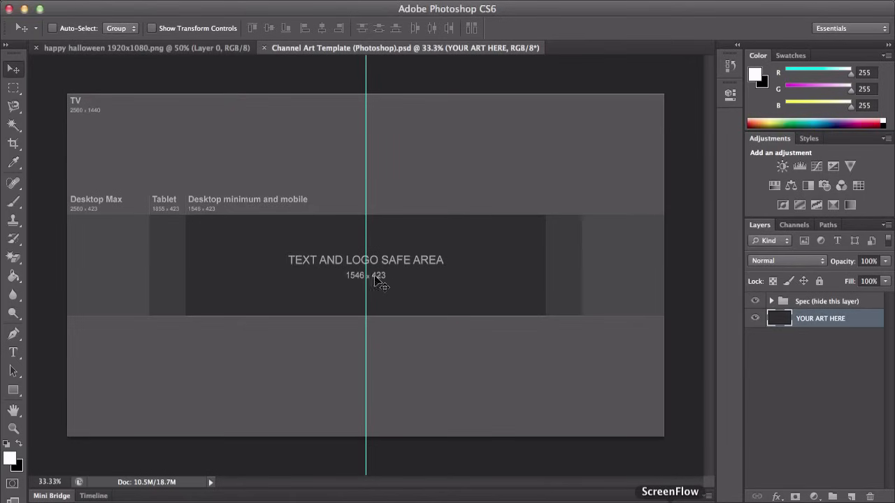
pyautogui.moveTo(420, 287)
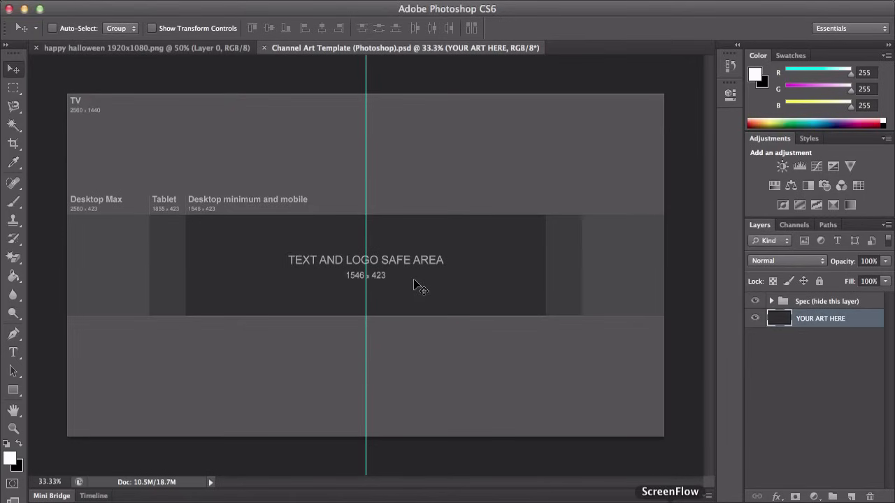
pyautogui.moveTo(502, 245)
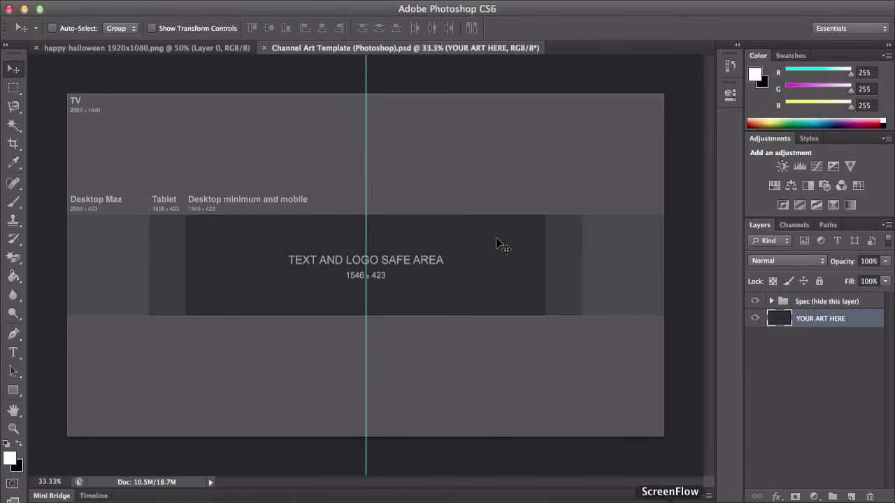
pyautogui.moveTo(318, 278)
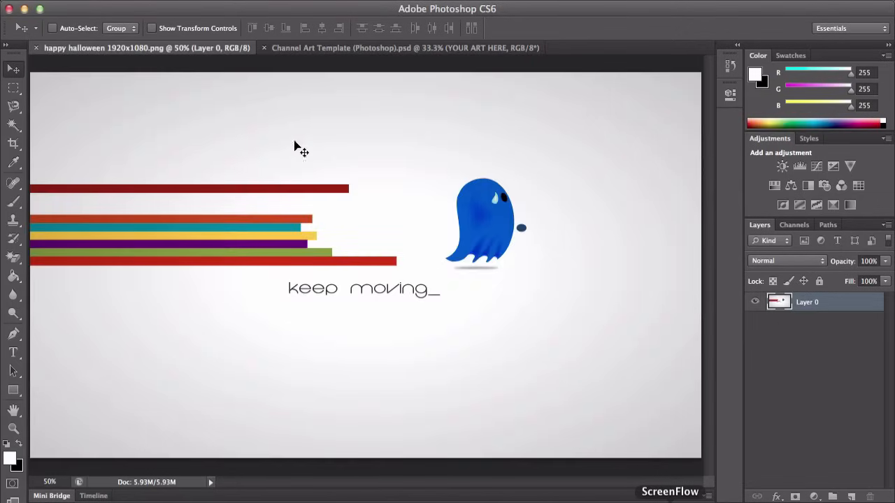
pyautogui.moveTo(426, 200)
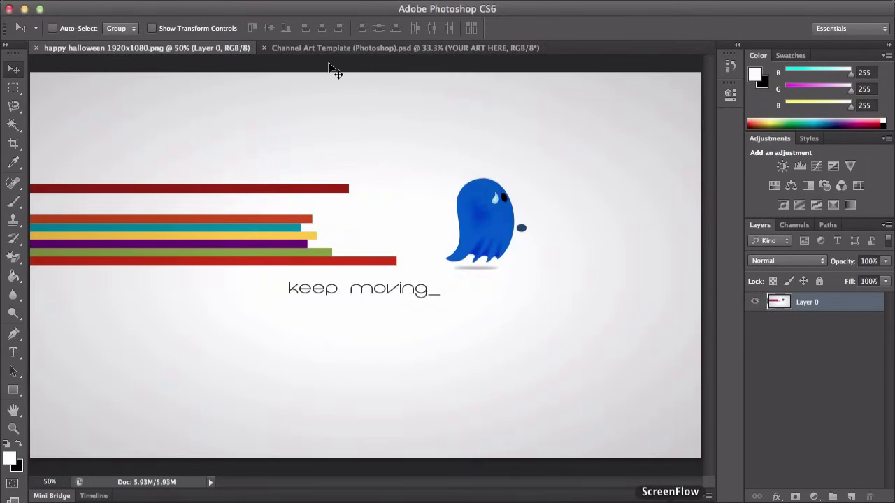
pyautogui.moveTo(229, 64)
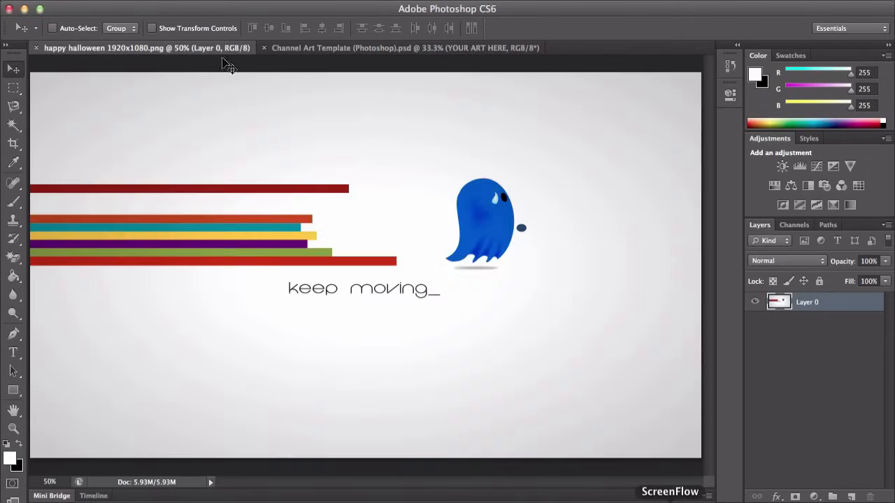
# Switch to the 'happy halloween 1920x1080.png' document showing the ghost and 'keep moving_' text
pyautogui.click(404, 47)
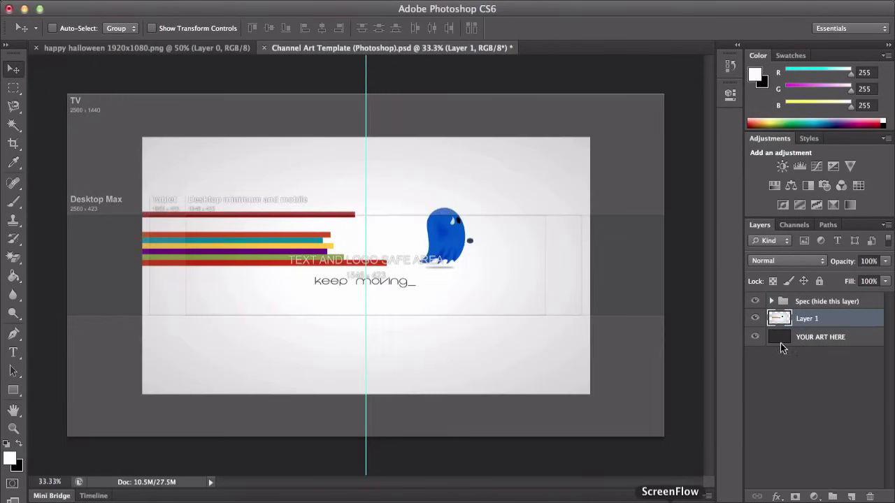
pyautogui.click(821, 336)
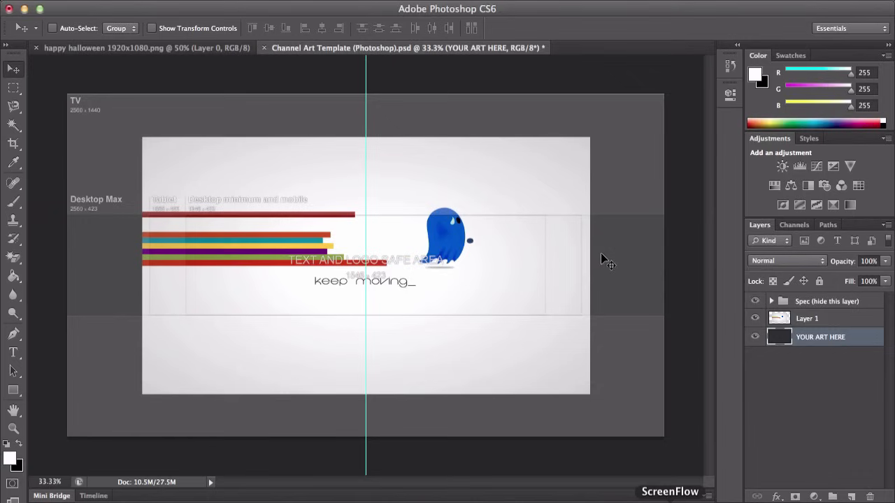
pyautogui.click(807, 318)
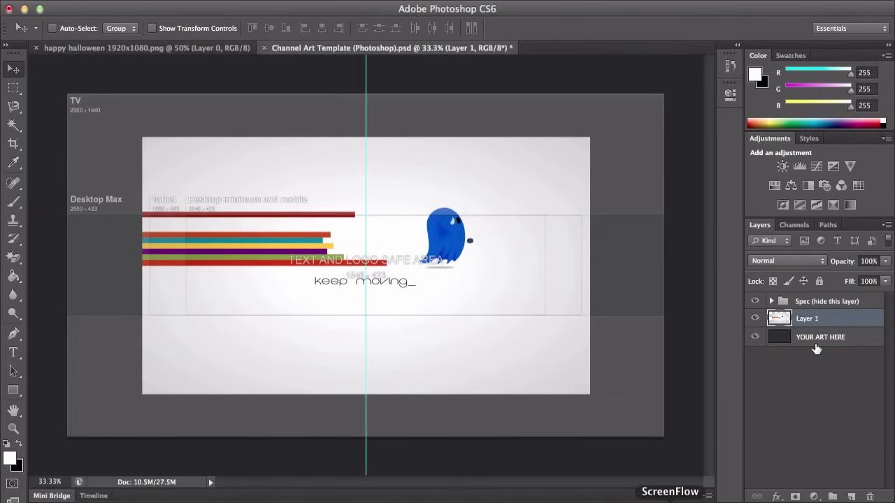
pyautogui.click(821, 337)
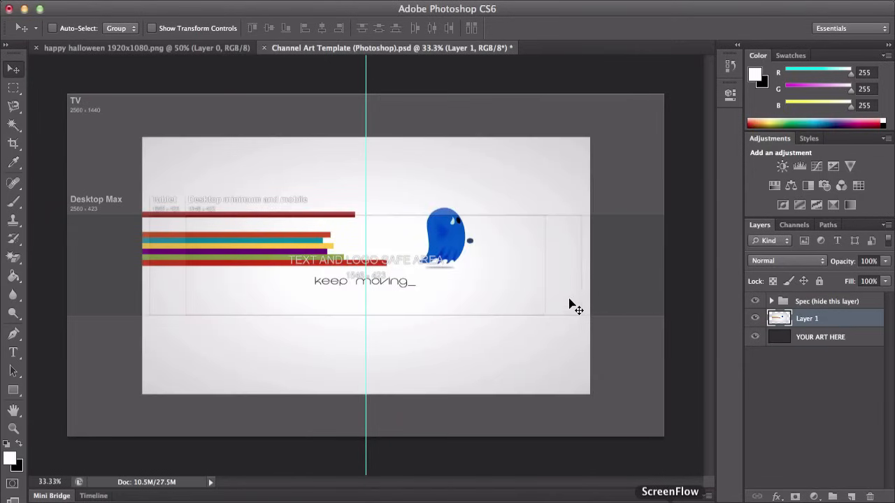
pyautogui.press('cmd+t')
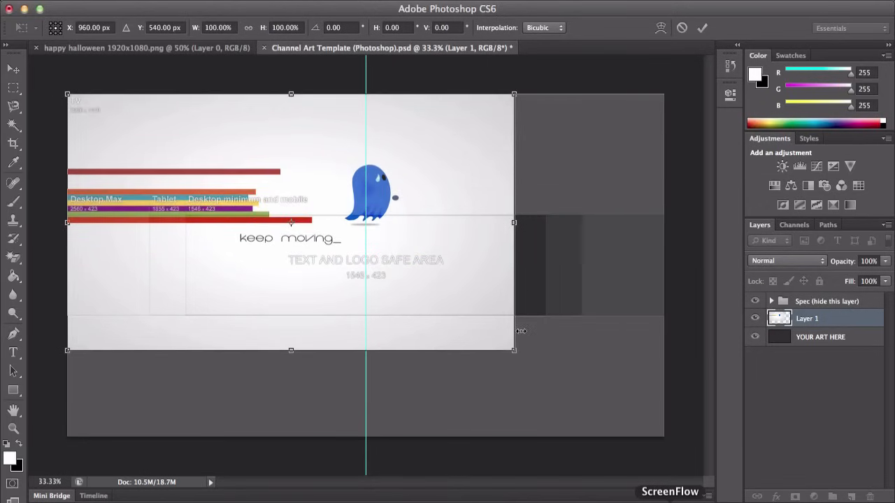
# Drag a corner handle to scale the Halloween wallpaper layer up across the template
pyautogui.moveTo(514, 350); pyautogui.dragTo(662, 437)
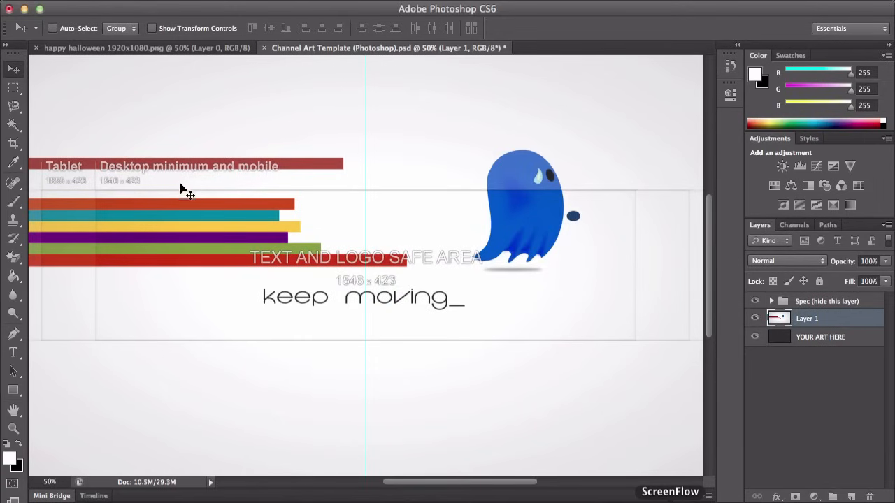
pyautogui.moveTo(598, 306)
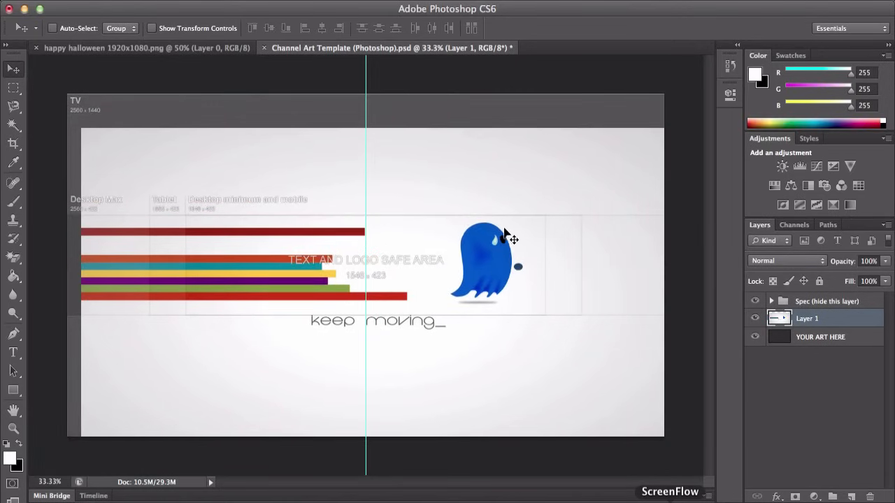
pyautogui.moveTo(440, 261)
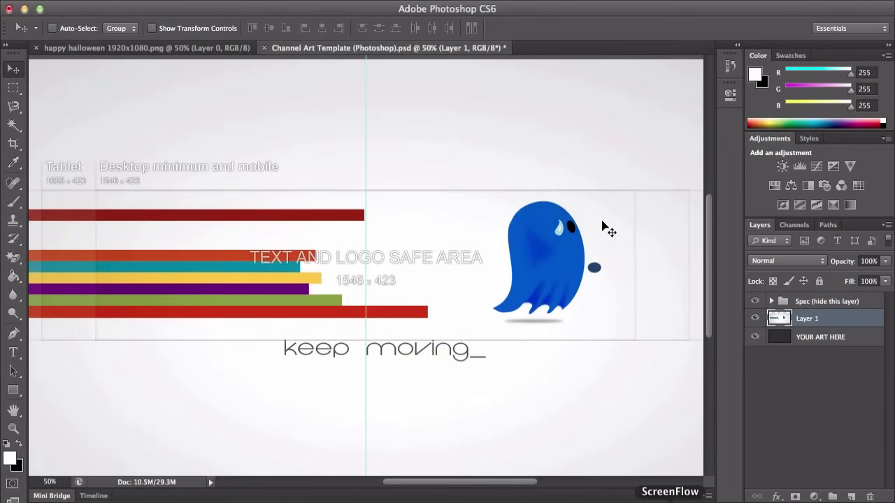
pyautogui.moveTo(279, 253)
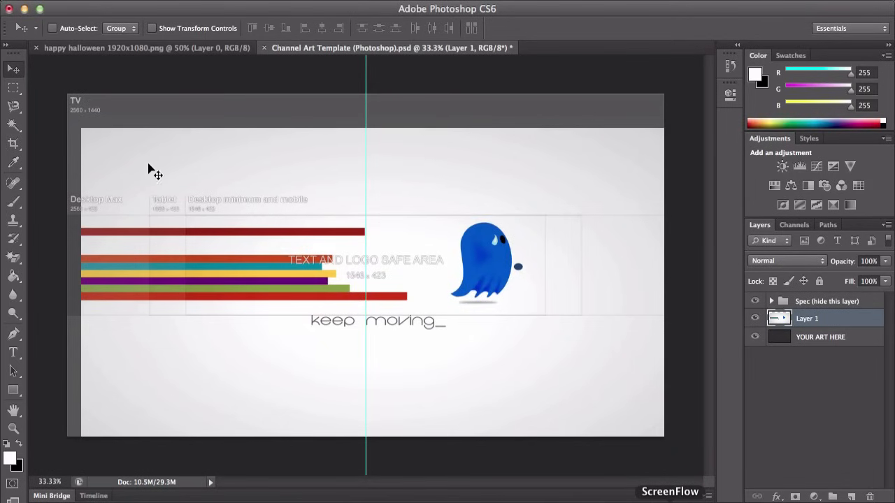
pyautogui.moveTo(539, 190)
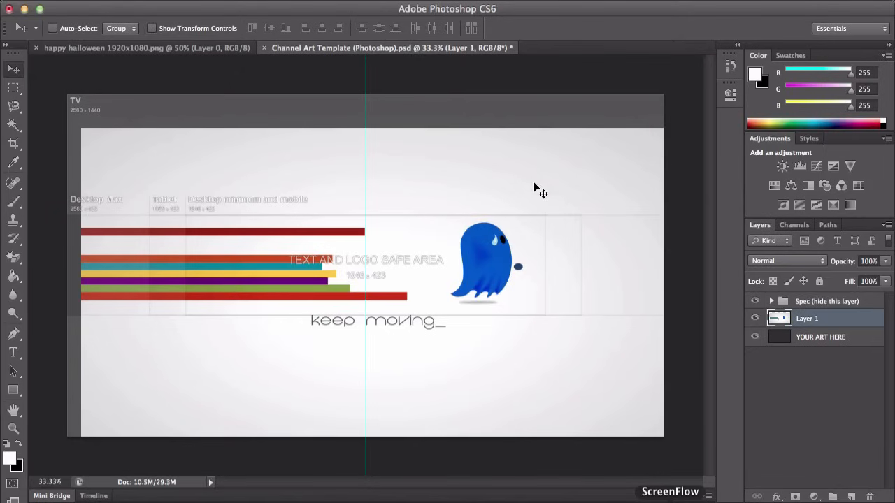
pyautogui.moveTo(411, 183)
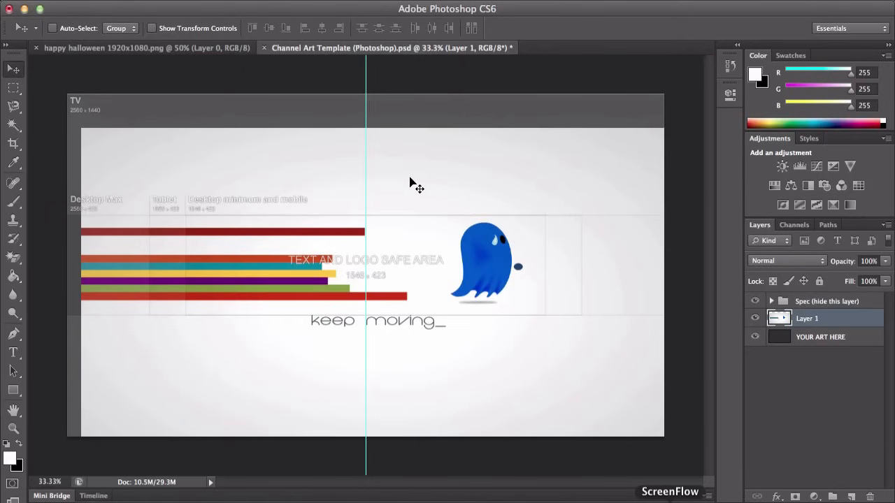
pyautogui.moveTo(161, 132)
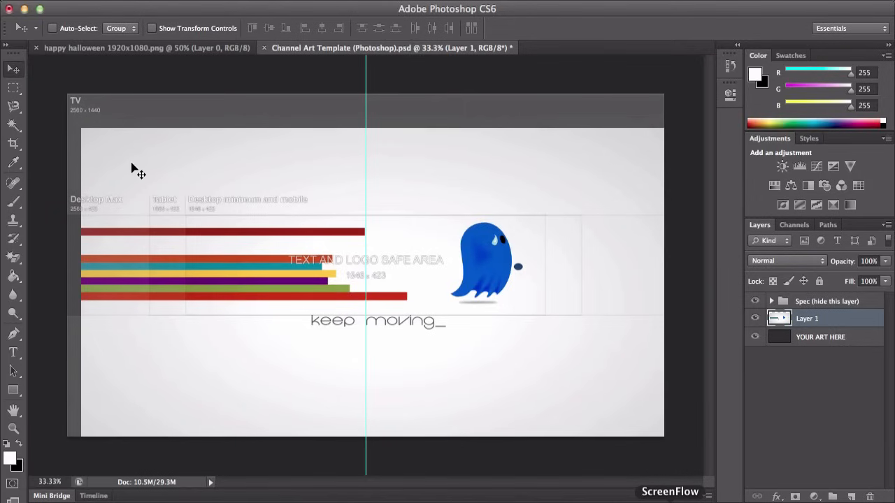
pyautogui.moveTo(105, 199)
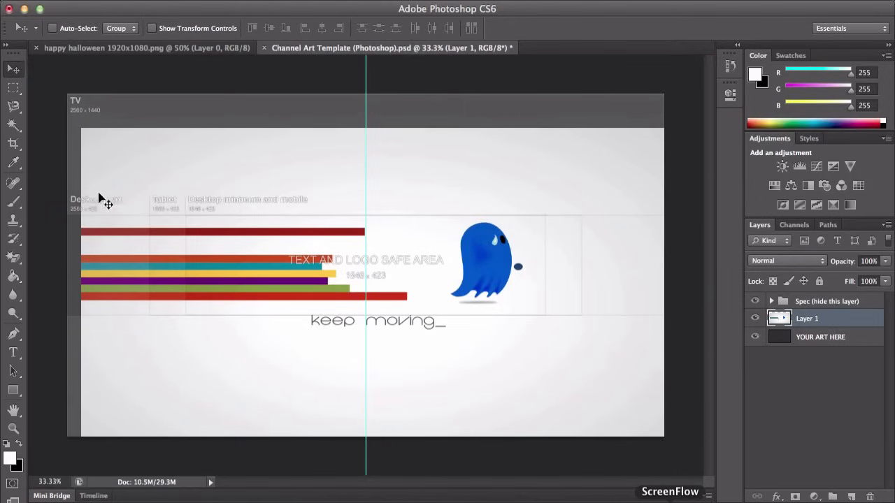
pyautogui.moveTo(91, 329)
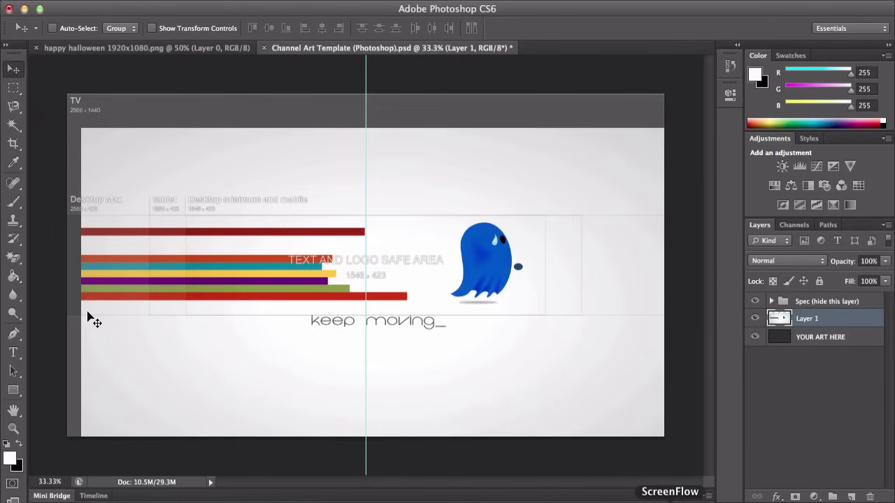
pyautogui.moveTo(72, 360)
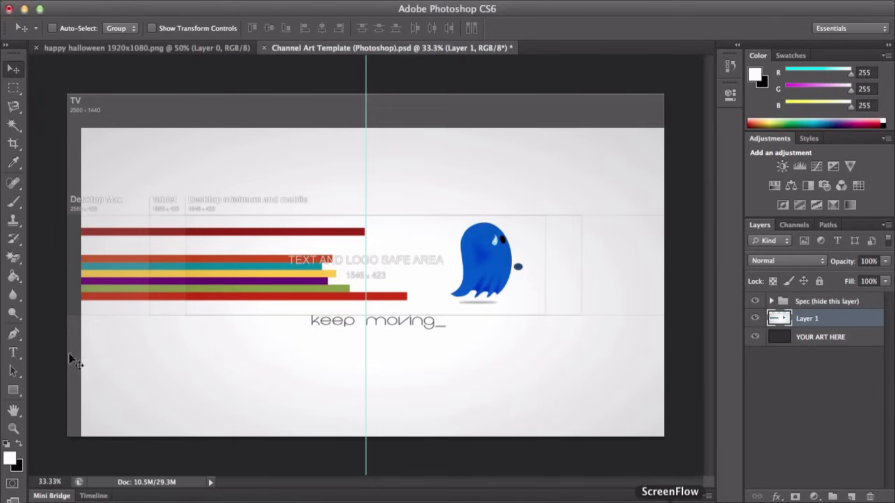
pyautogui.moveTo(82, 216)
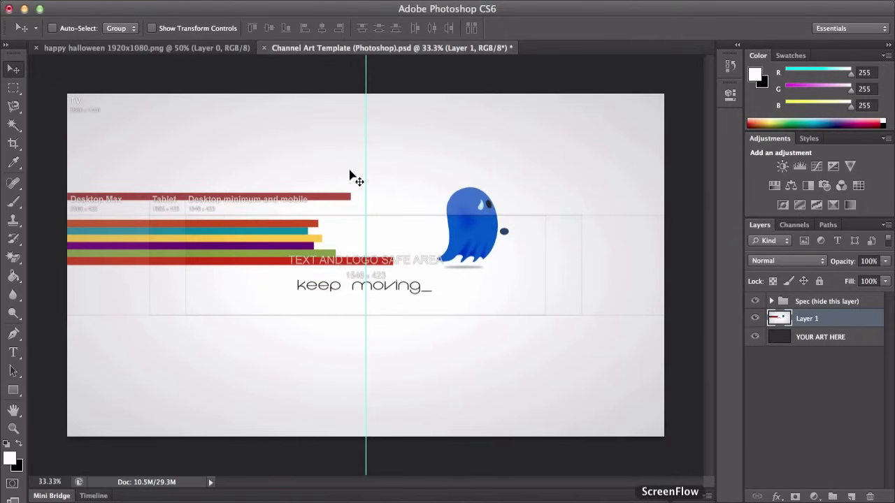
pyautogui.moveTo(196, 238)
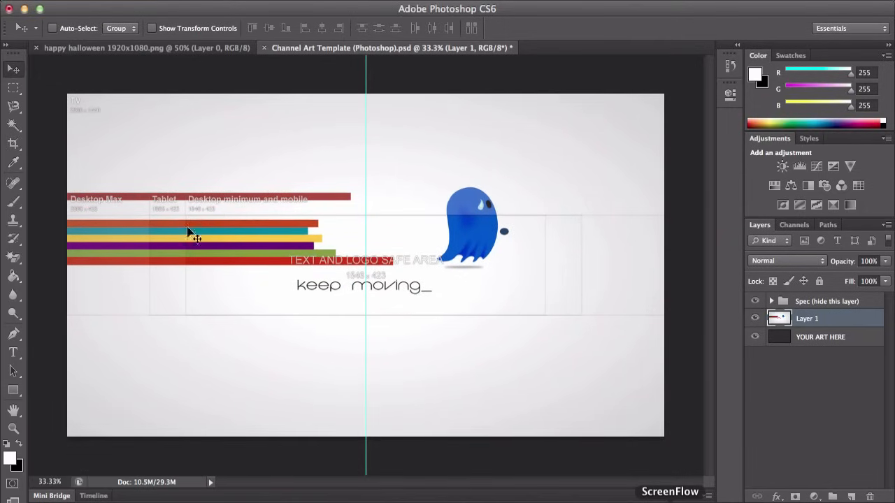
pyautogui.moveTo(409, 251)
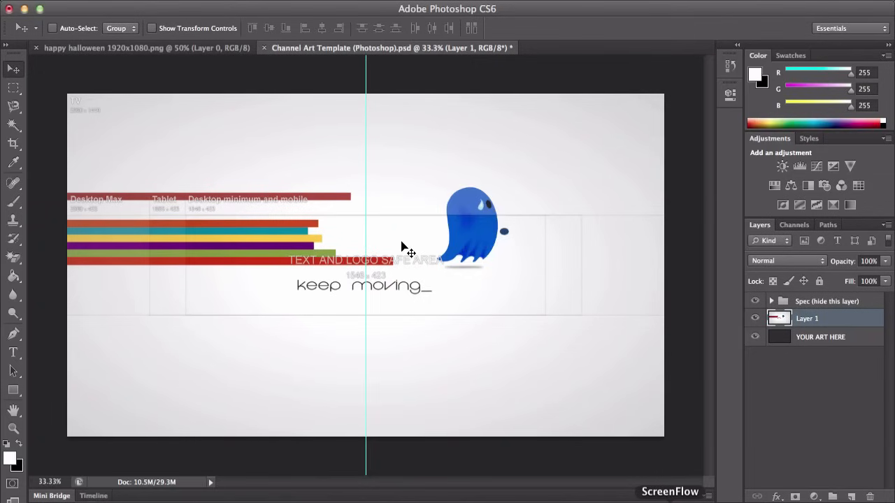
pyautogui.moveTo(358, 269)
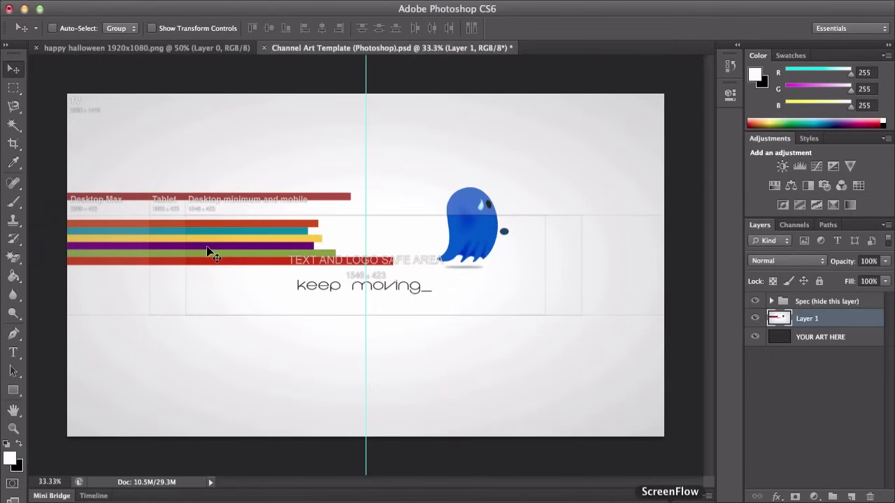
pyautogui.moveTo(185, 255)
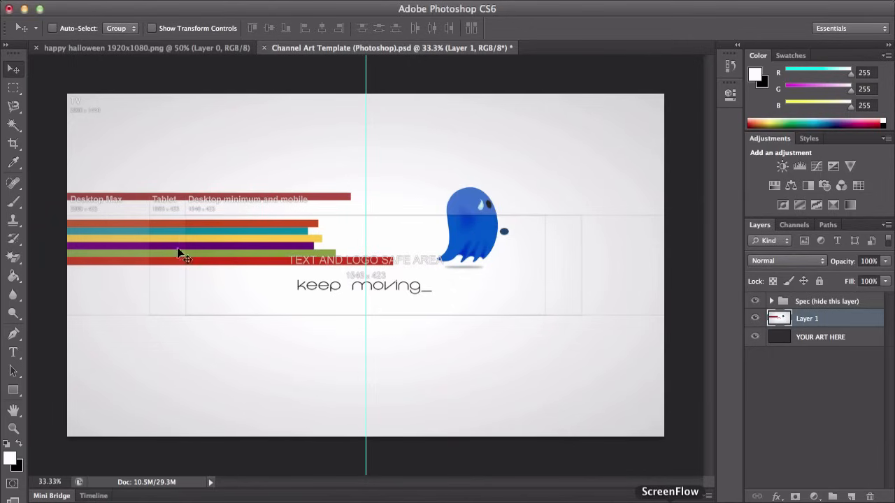
pyautogui.moveTo(290, 269)
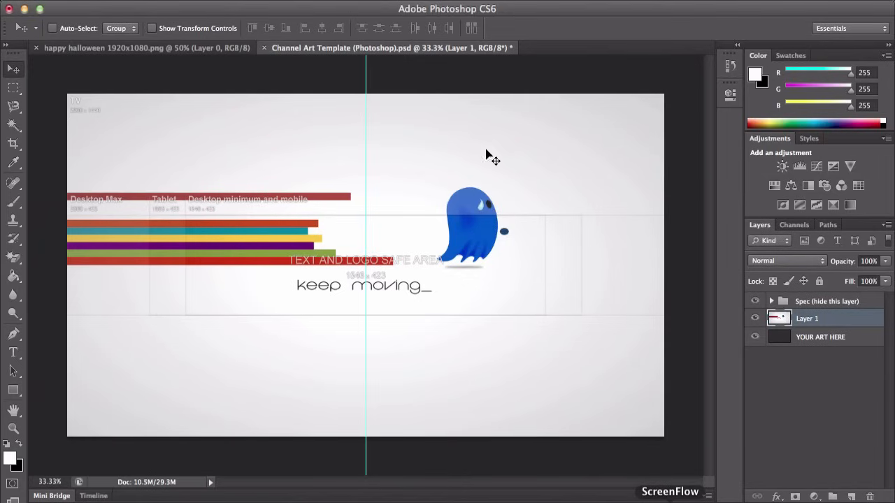
pyautogui.moveTo(249, 73)
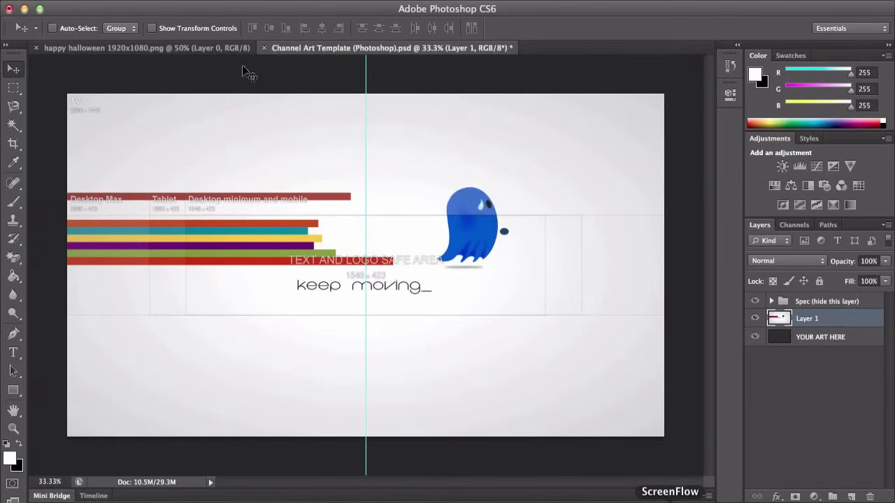